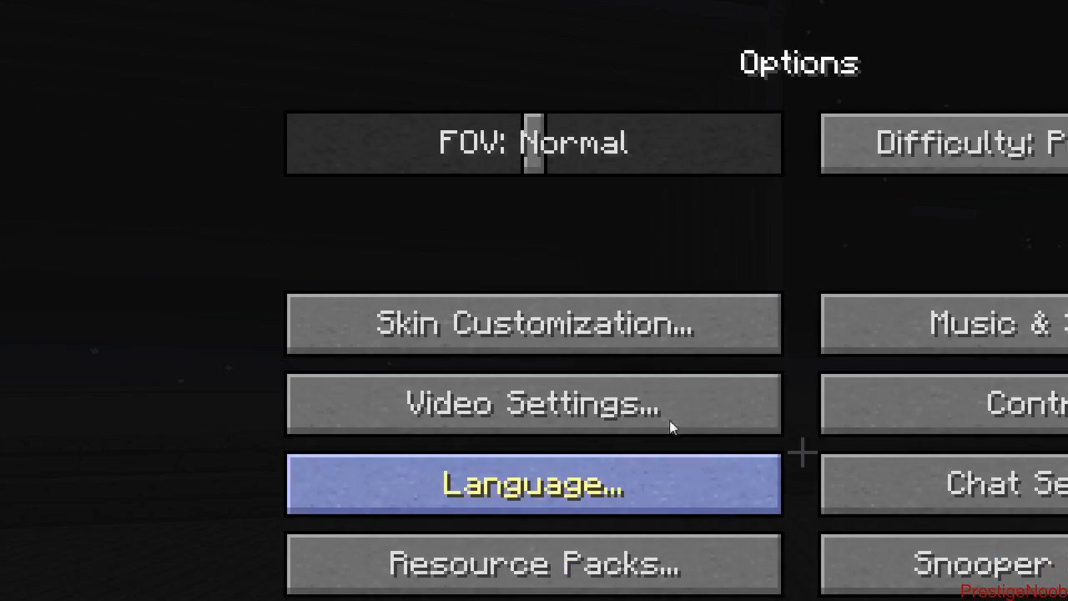
mouse_move(911, 402)
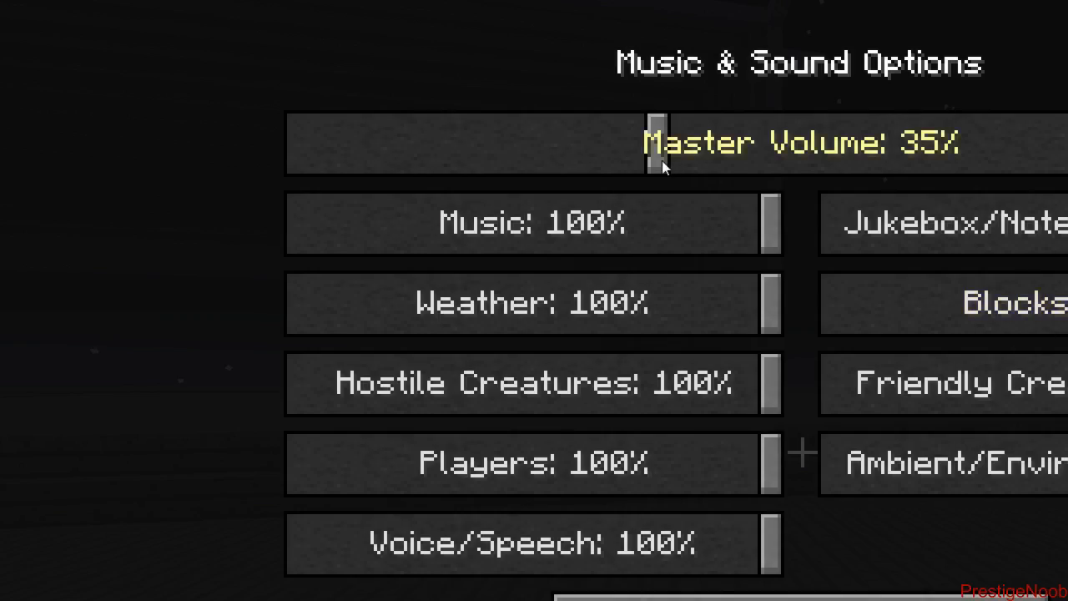
Step: Drag the Master Volume slider from 35% up to 55% in Music & Sounds
drag(654, 142, 859, 142)
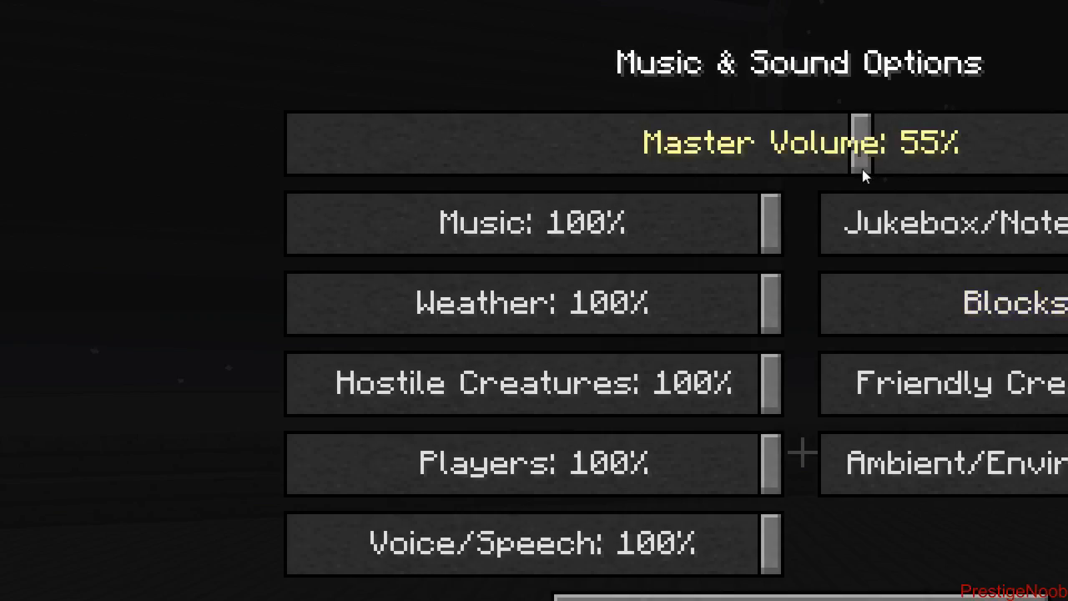
drag(864, 143, 816, 144)
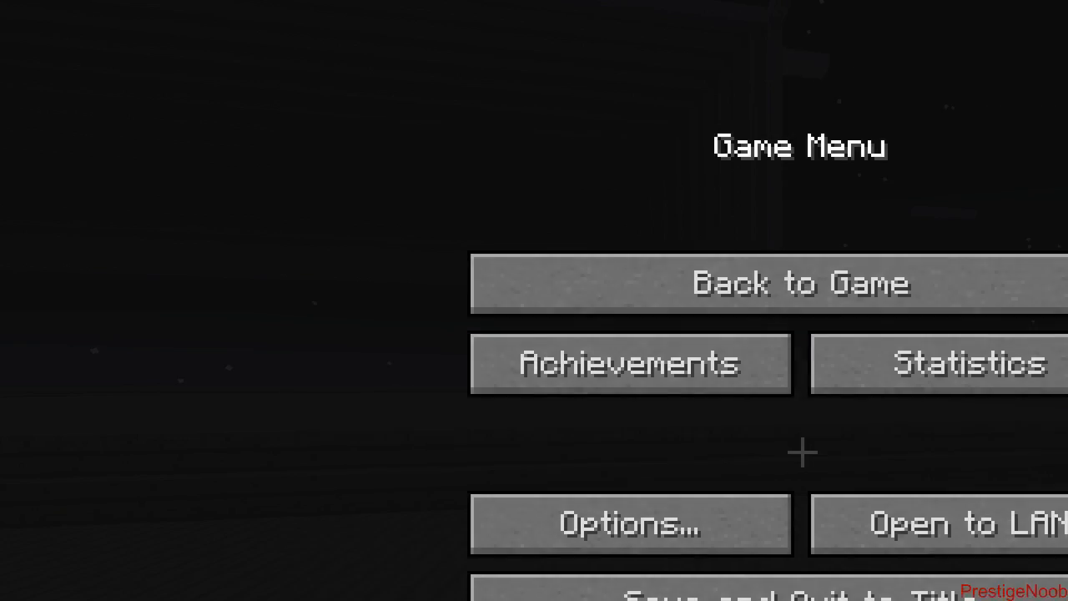
Step: Choose Back to Game to return to the night-time world by the plank floor
click(799, 284)
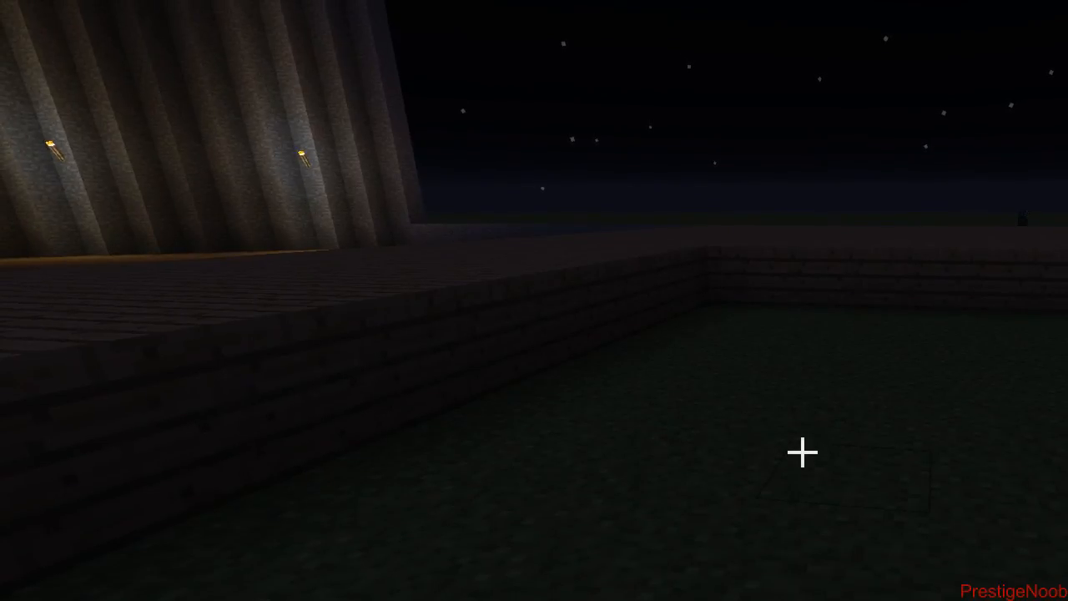
Step: Browse the creative inventory's Building Blocks for oak planks, then return to the world
key(e)
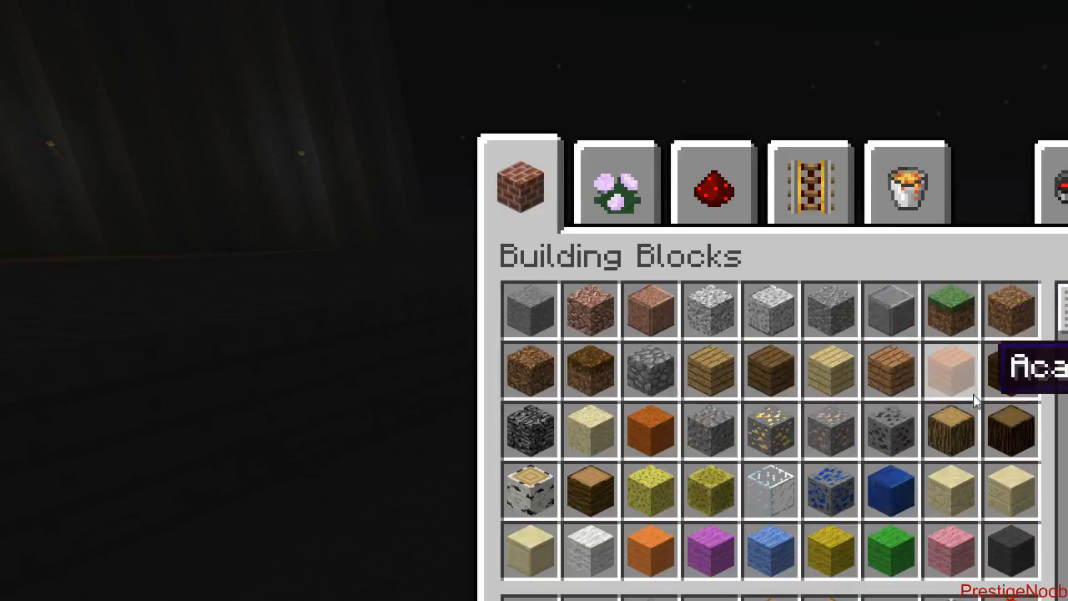
key(Escape)
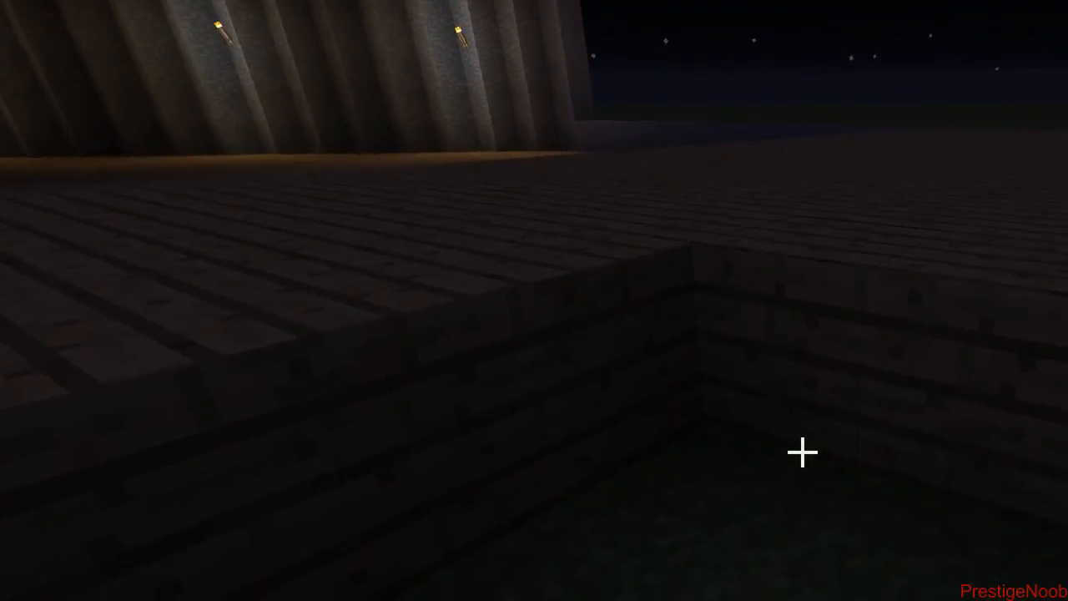
mouse_move(801, 453)
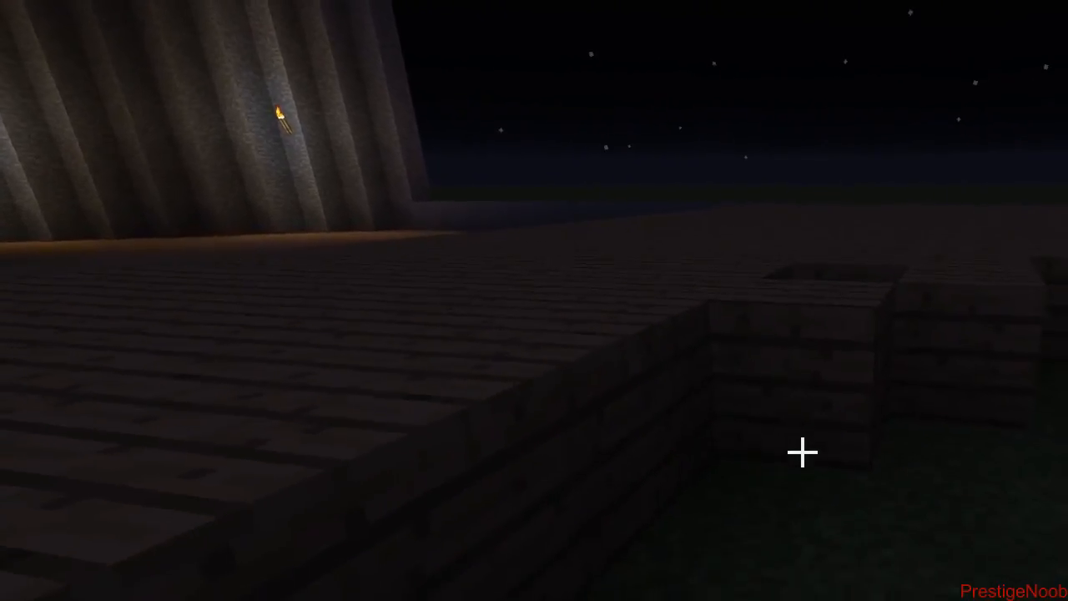